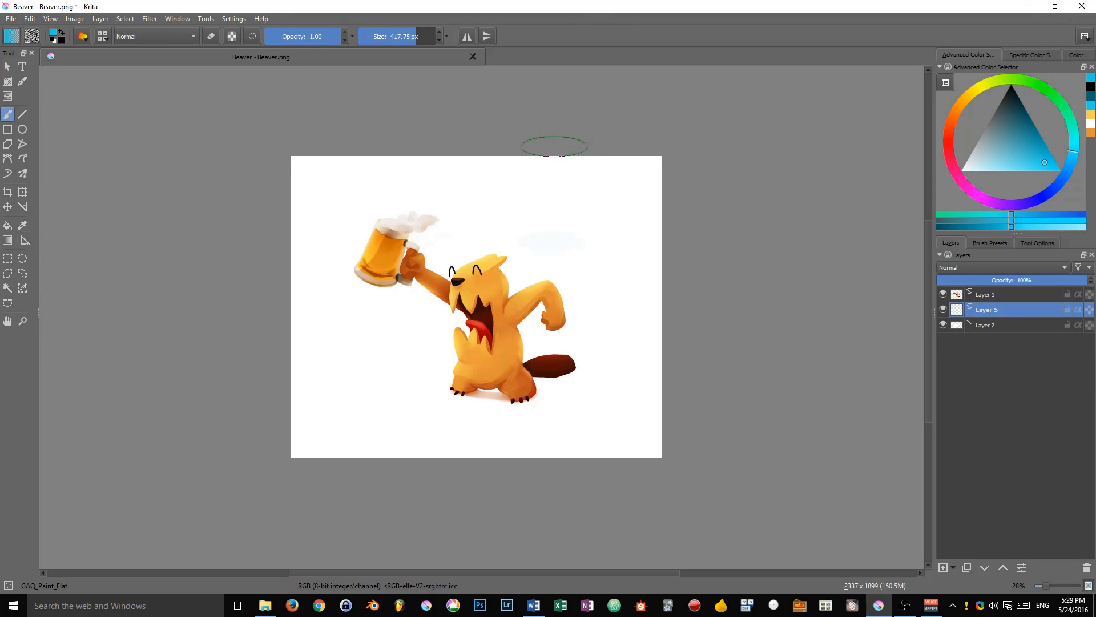
Step: Paint a broad blue stroke down the canvas beside the beaver
left_click_drag(552, 148, 552, 447)
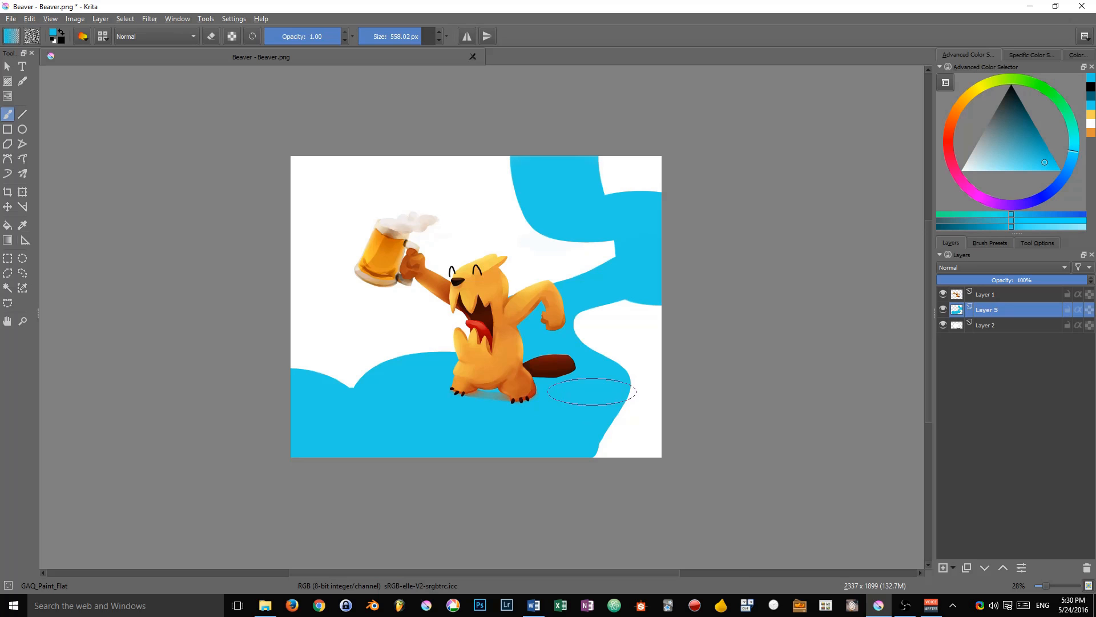
mouse_move(708, 324)
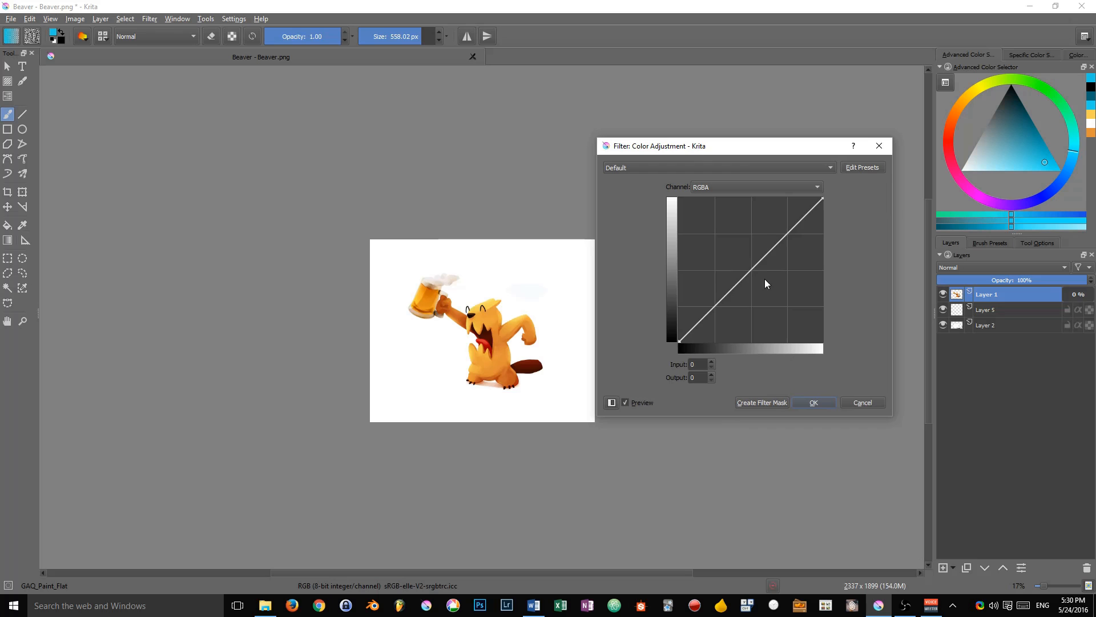
Step: Lift the midtone curve point to preview a brighter layer, then cancel the Color Adjustment
left_click_drag(766, 284, 735, 293)
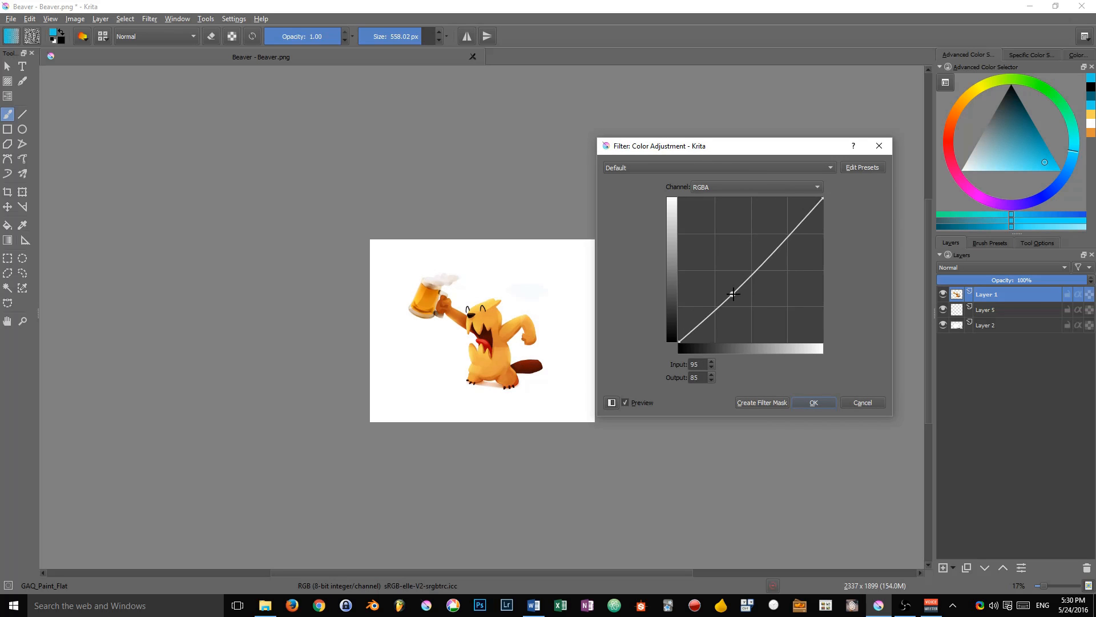
left_click_drag(734, 294, 743, 255)
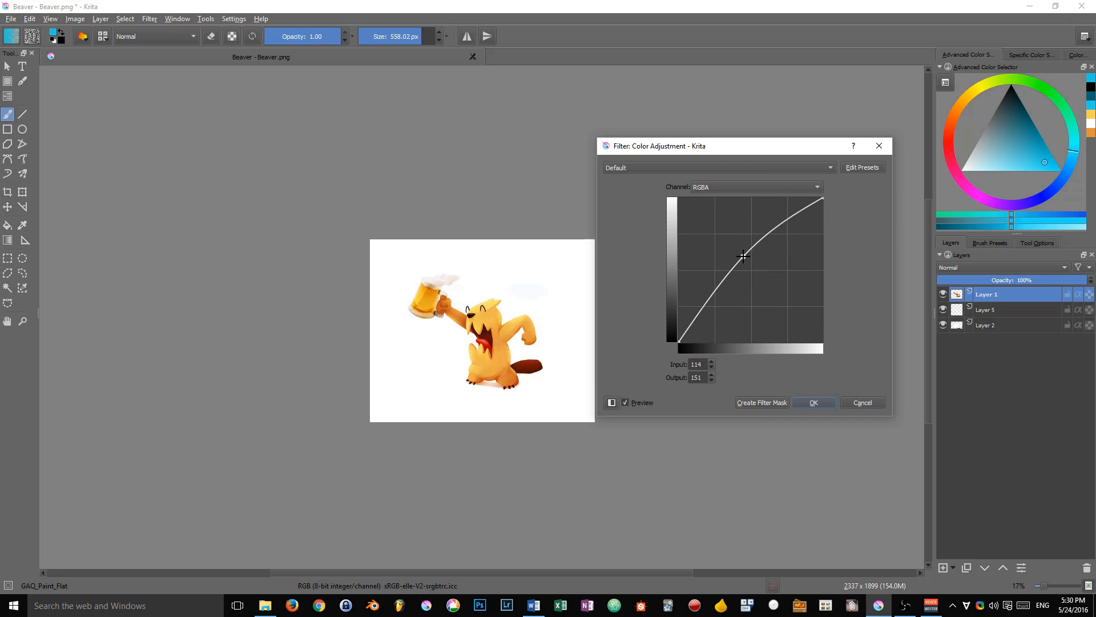
left_click_drag(742, 255, 737, 248)
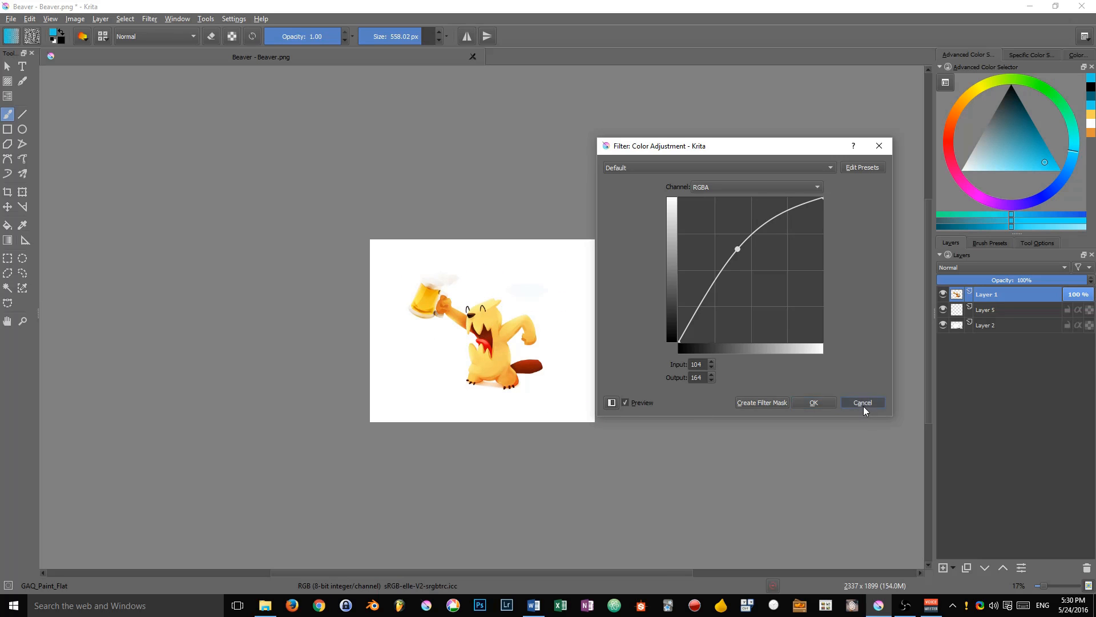
left_click(862, 402)
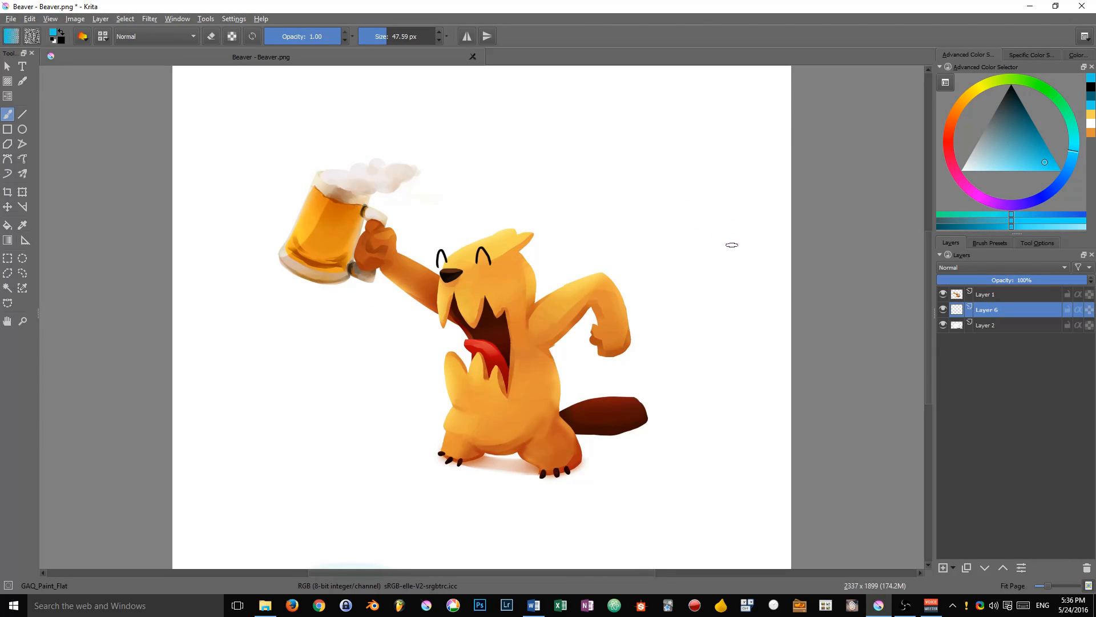
key("Shift+L")
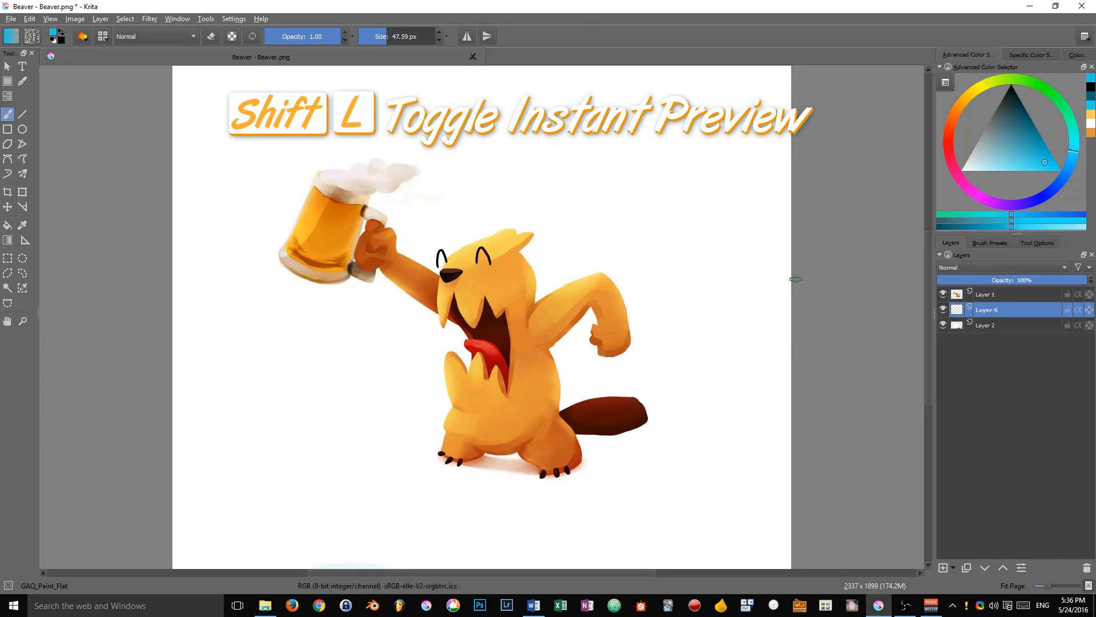
key("shift+l")
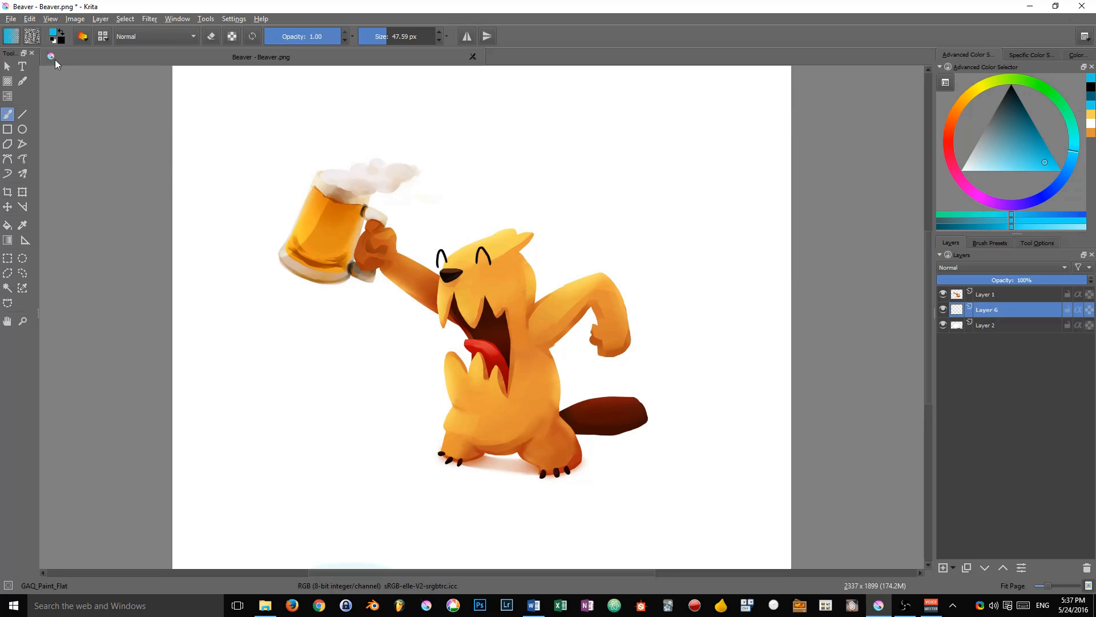
left_click(49, 18)
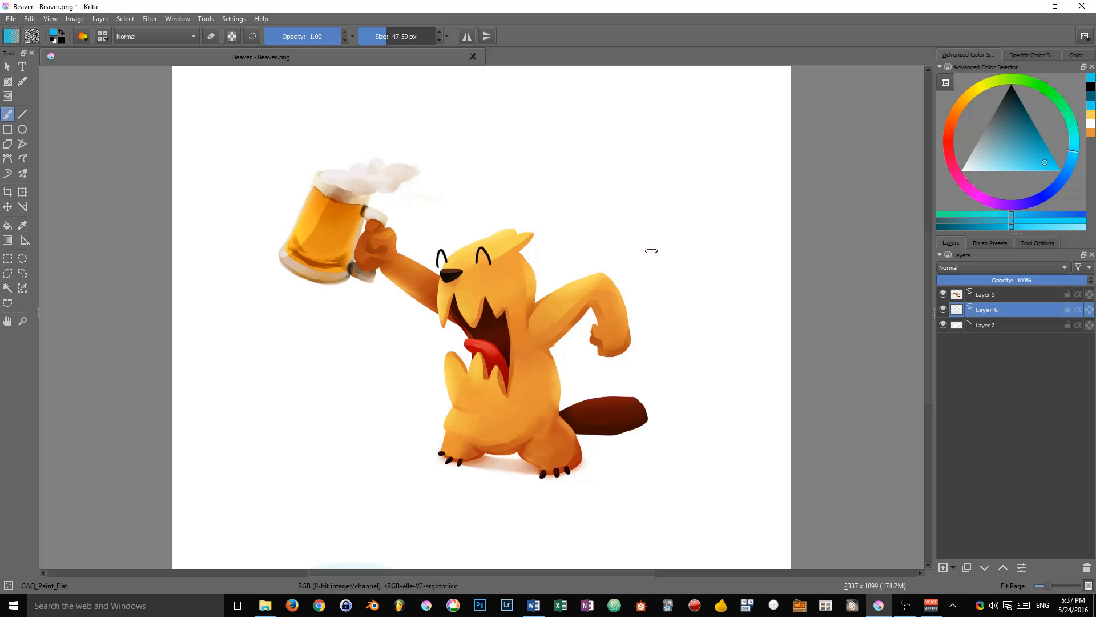
mouse_move(560, 187)
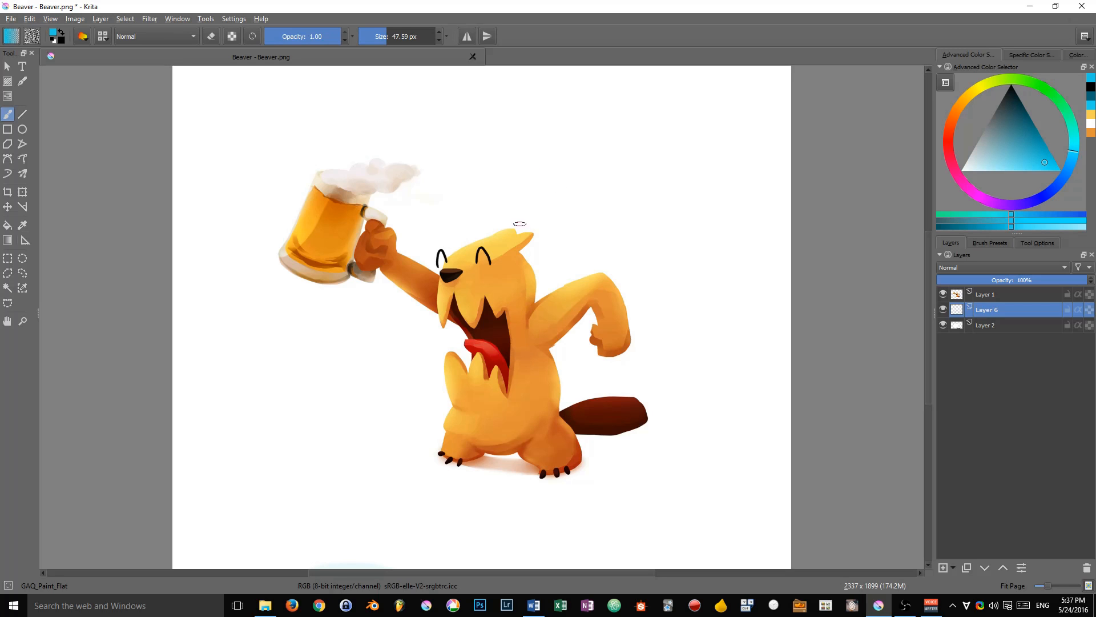
scroll("down", 3)
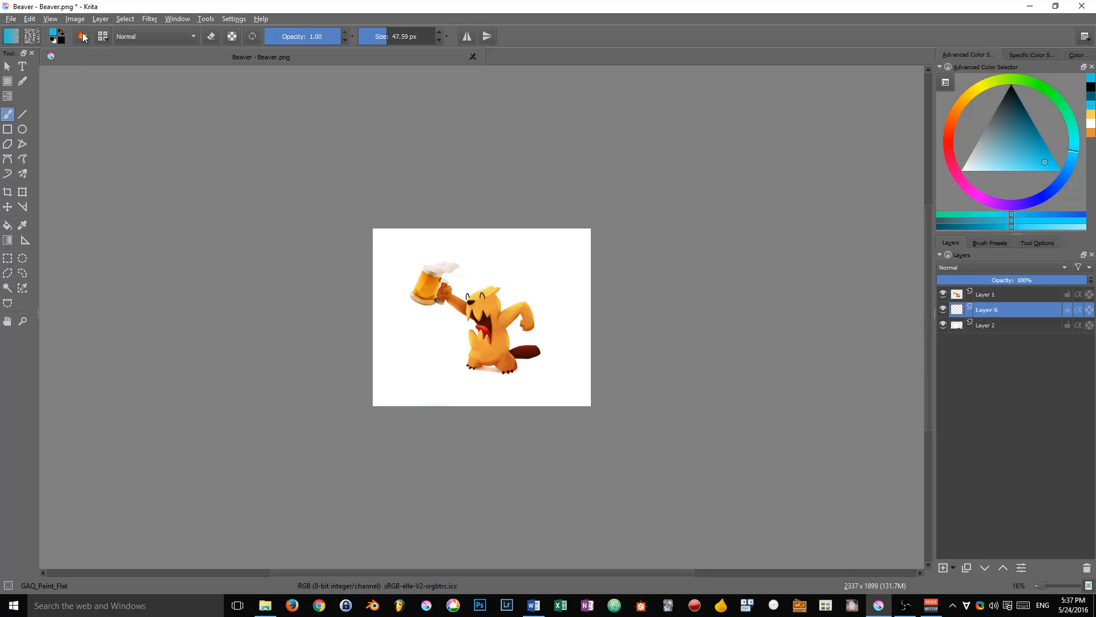
Step: In the brush editor's Scatter option, switch variation to Fuzzy and raise its Strength
left_click(85, 36)
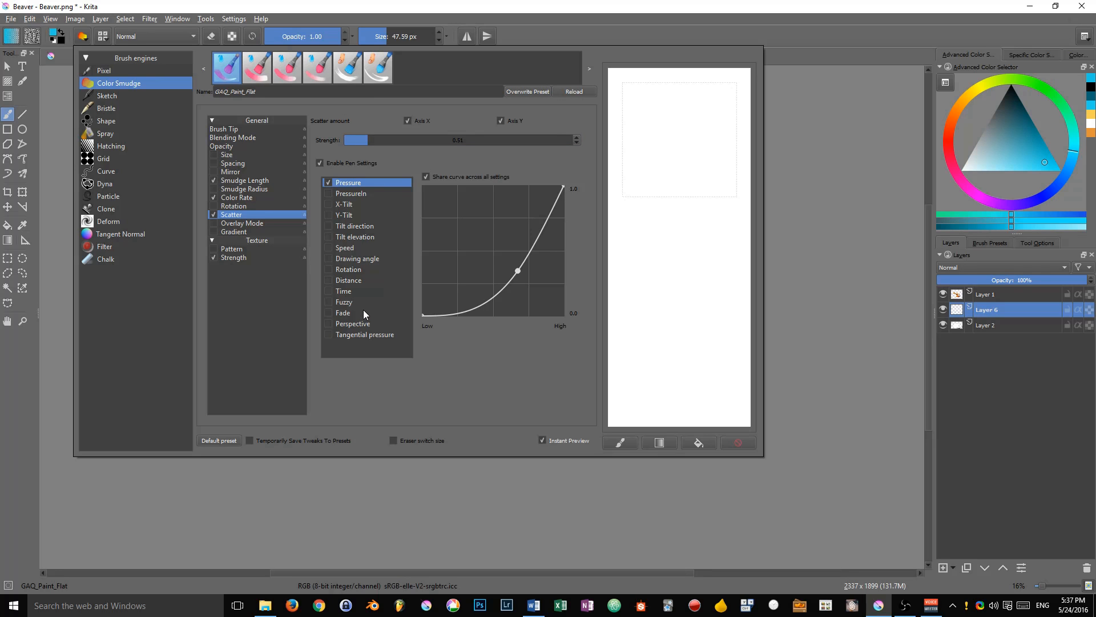
left_click(328, 301)
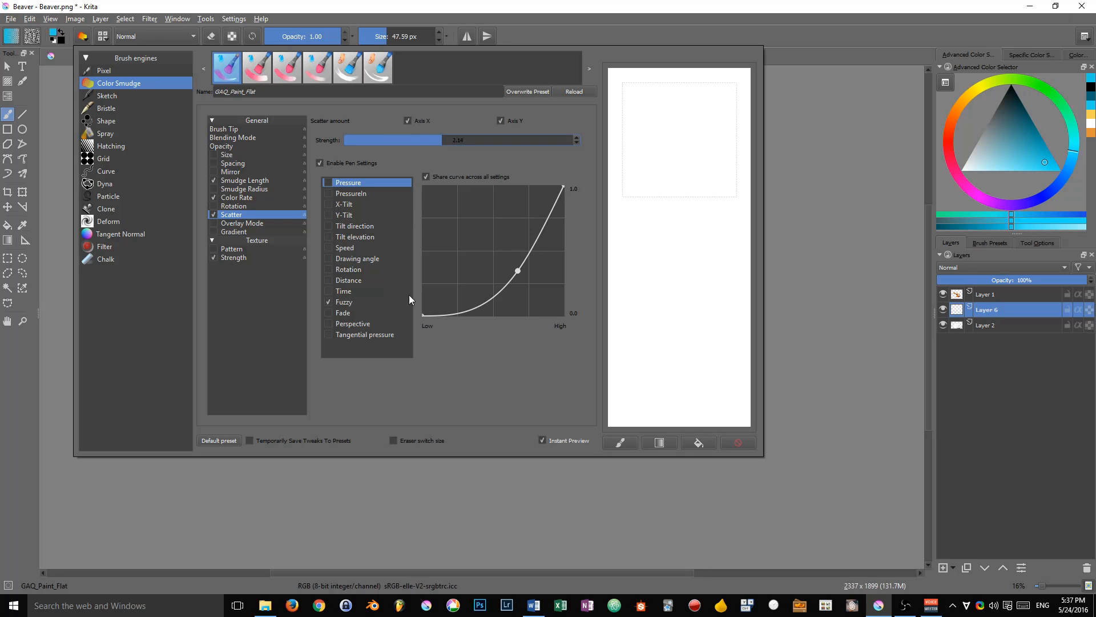
left_click_drag(517, 271, 504, 232)
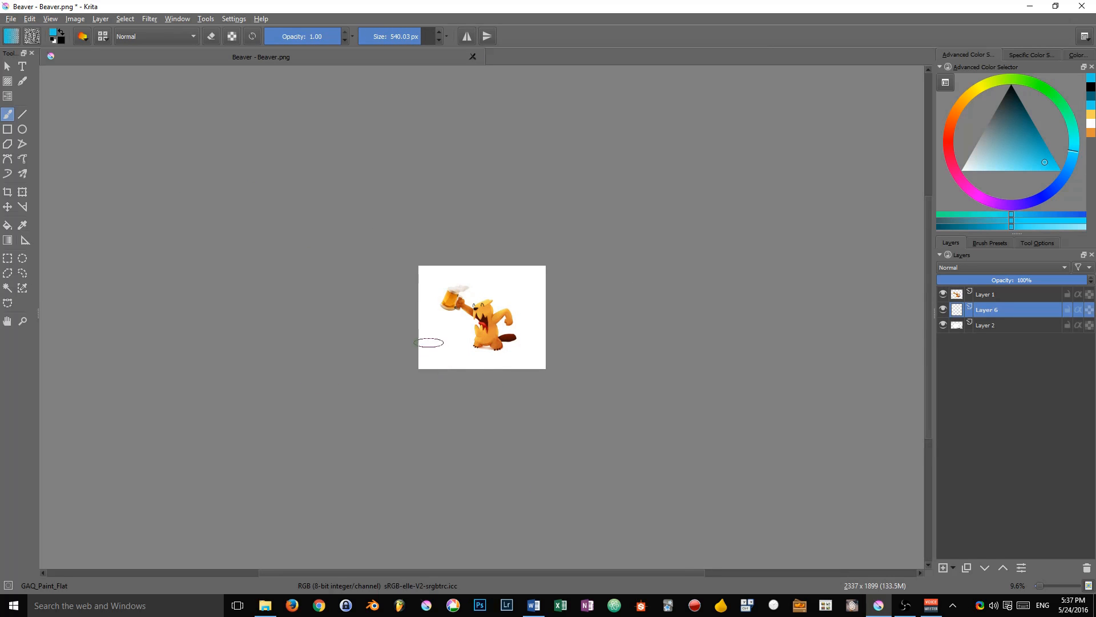
Step: Paint scattered pale-blue cloud strokes over and below the beaver on Layer 6
left_click_drag(426, 343, 531, 329)
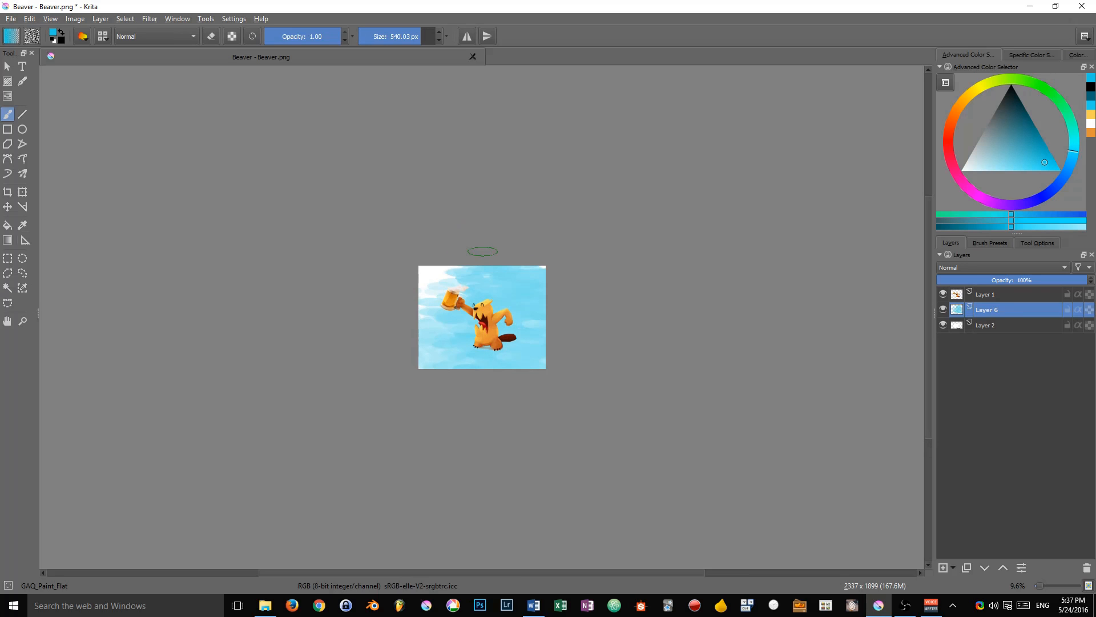
mouse_move(574, 376)
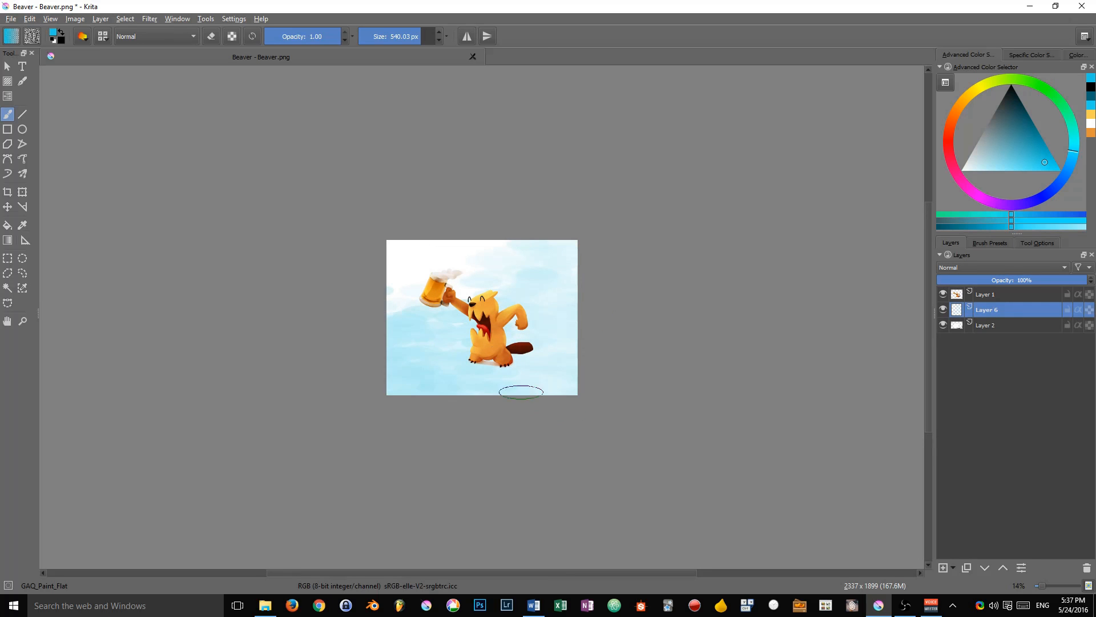
mouse_move(592, 360)
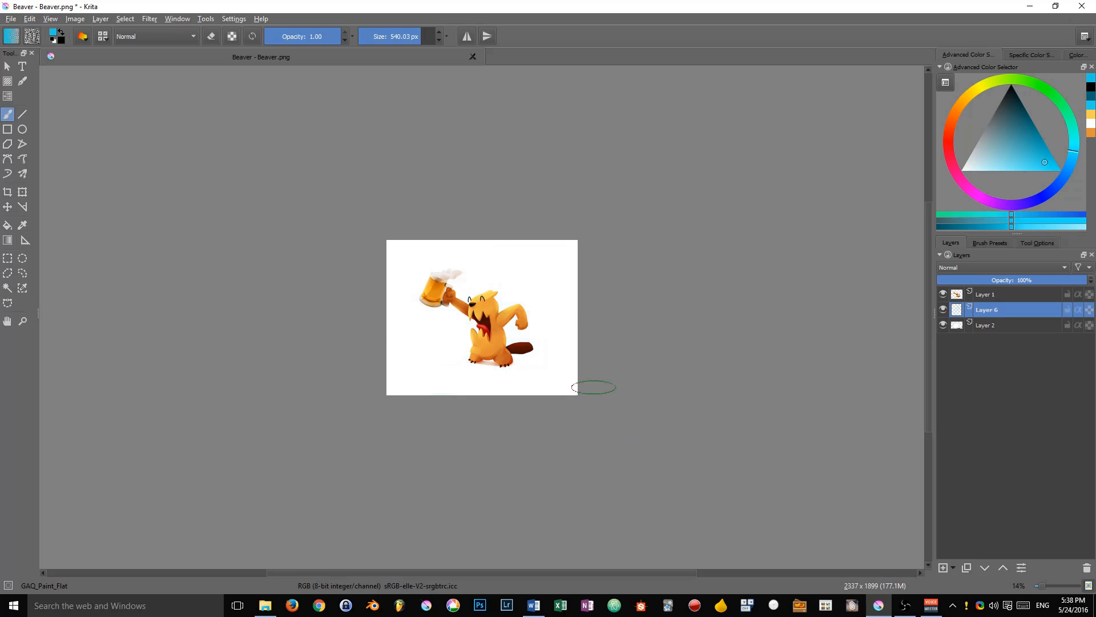
left_click_drag(593, 387, 396, 377)
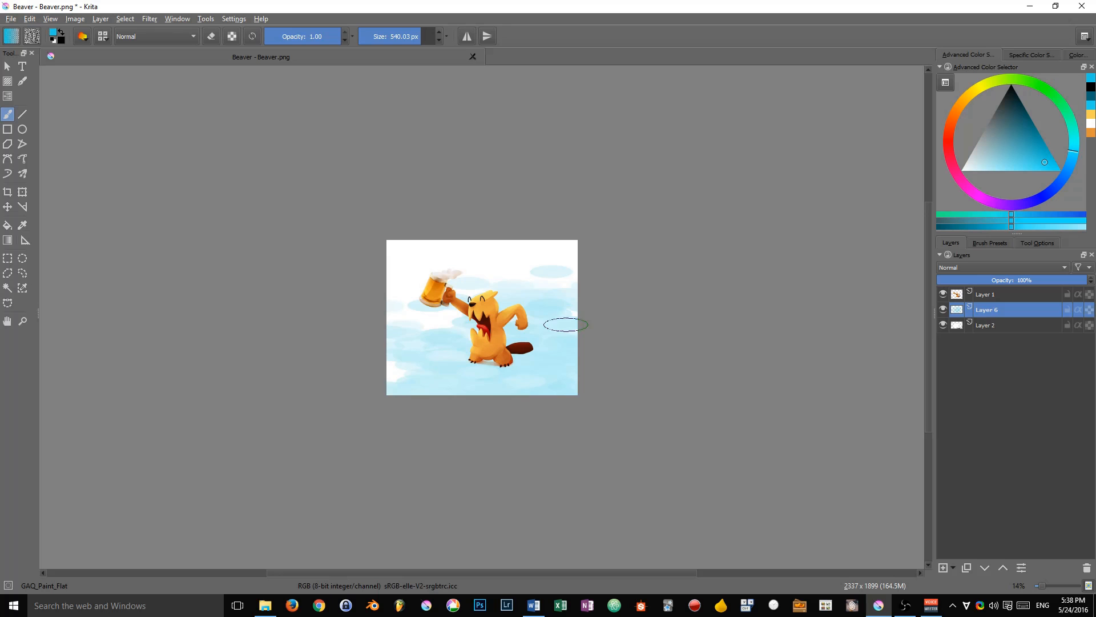
mouse_move(433, 294)
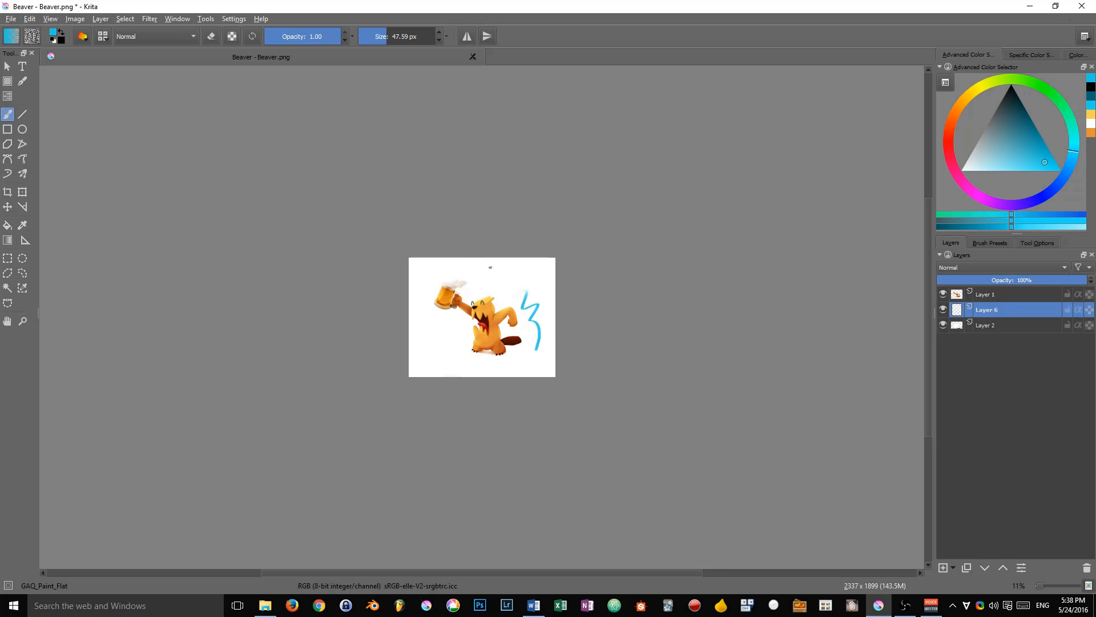
mouse_move(541, 374)
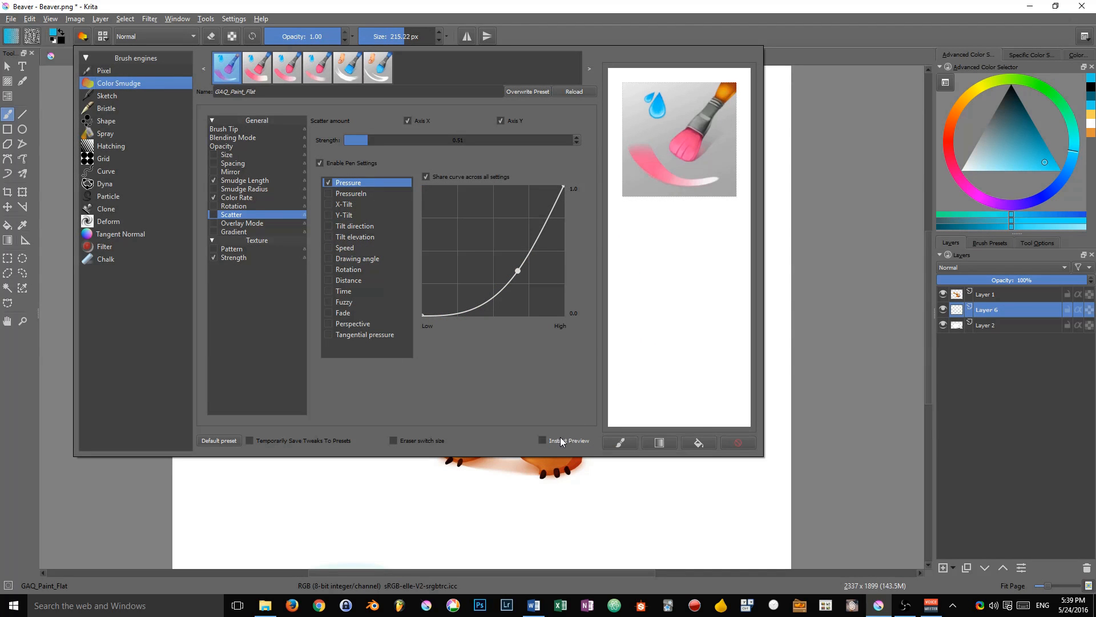
mouse_move(556, 448)
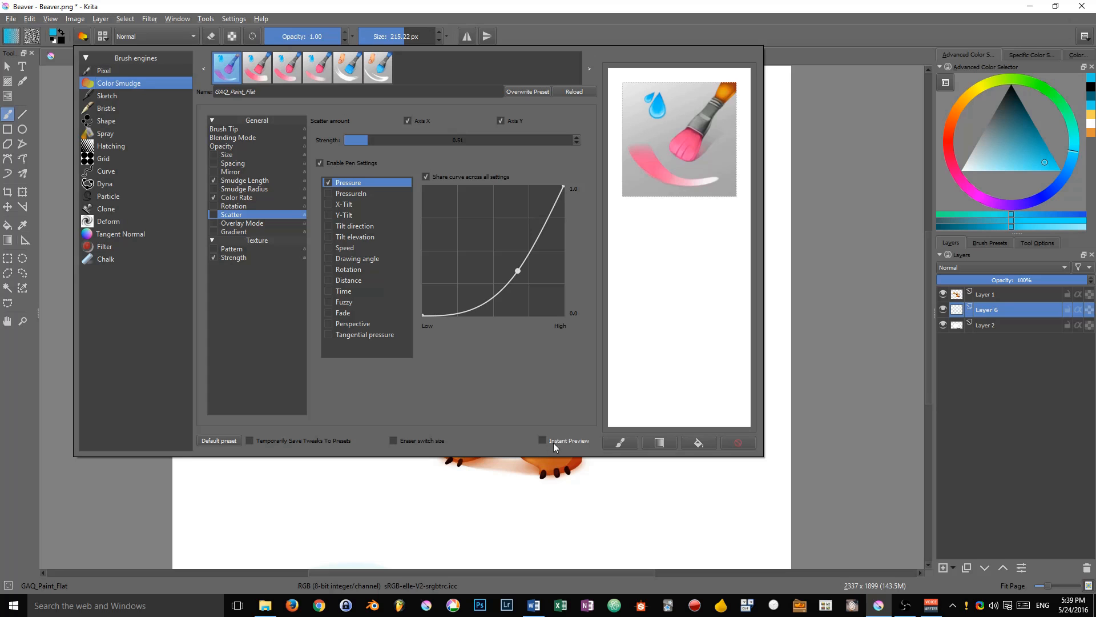
mouse_move(539, 439)
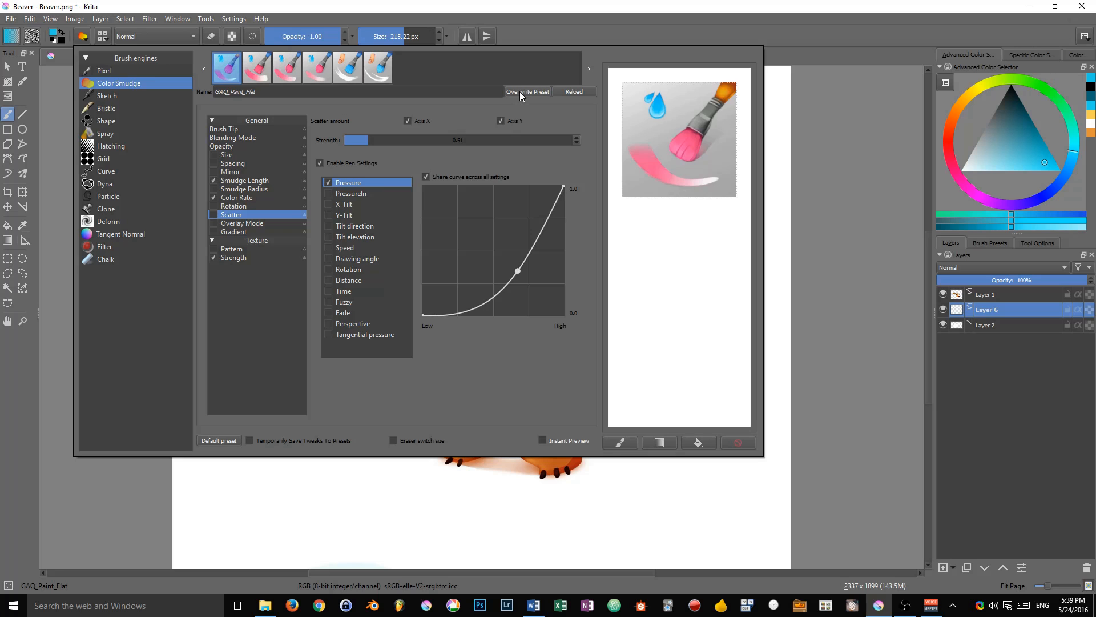
Step: Turn on Instant Preview for GAQ_Paint_Round_Dry only, then dismiss the brush editor
left_click(287, 67)
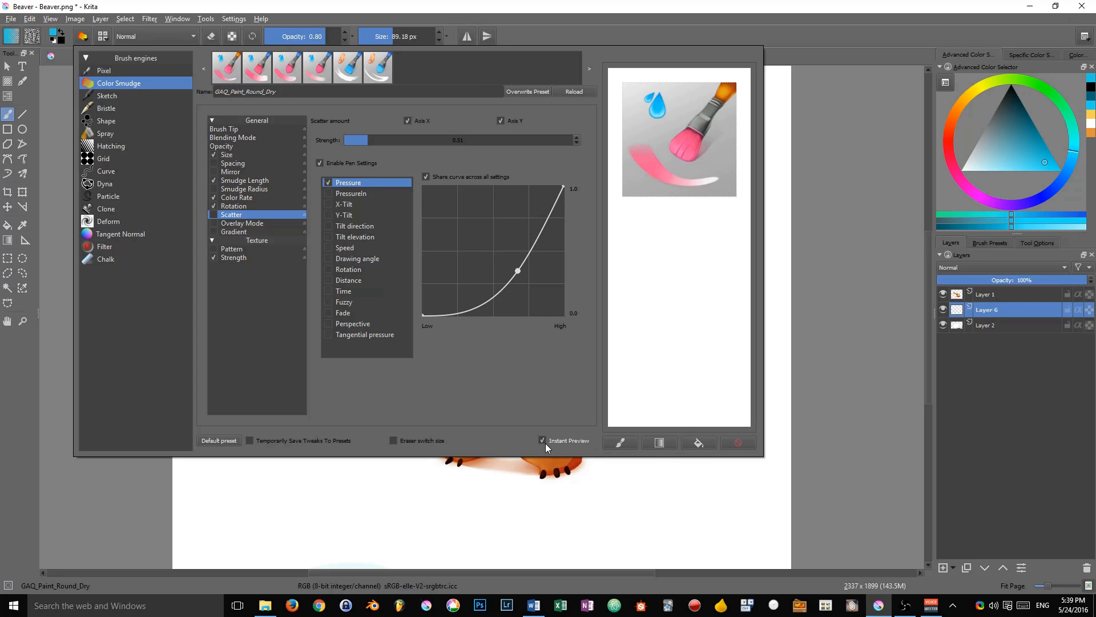
left_click(226, 67)
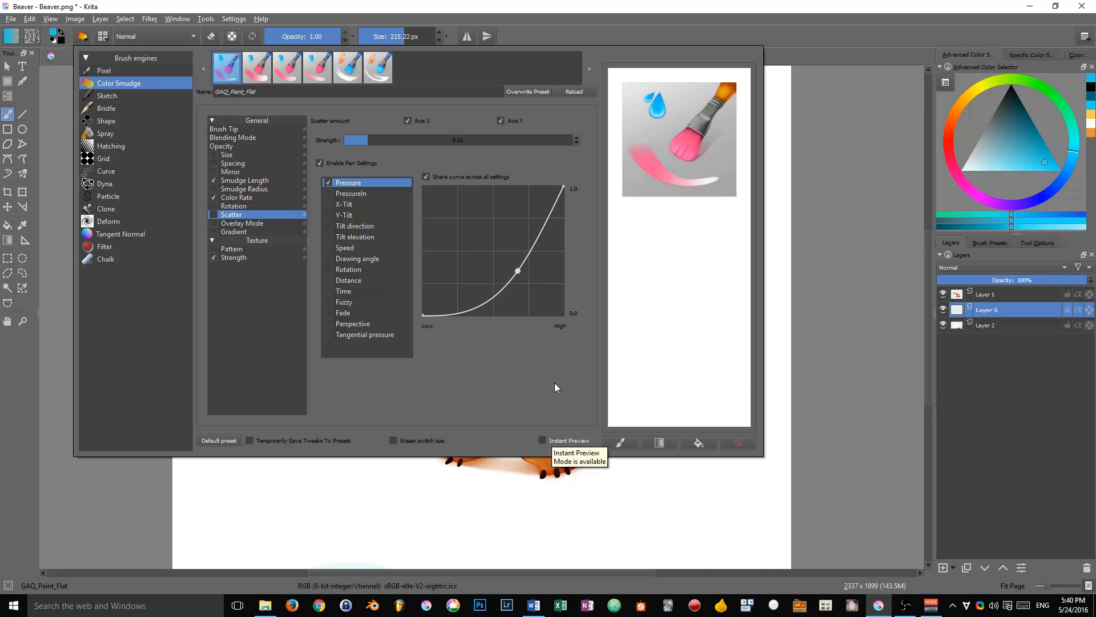
left_click(543, 440)
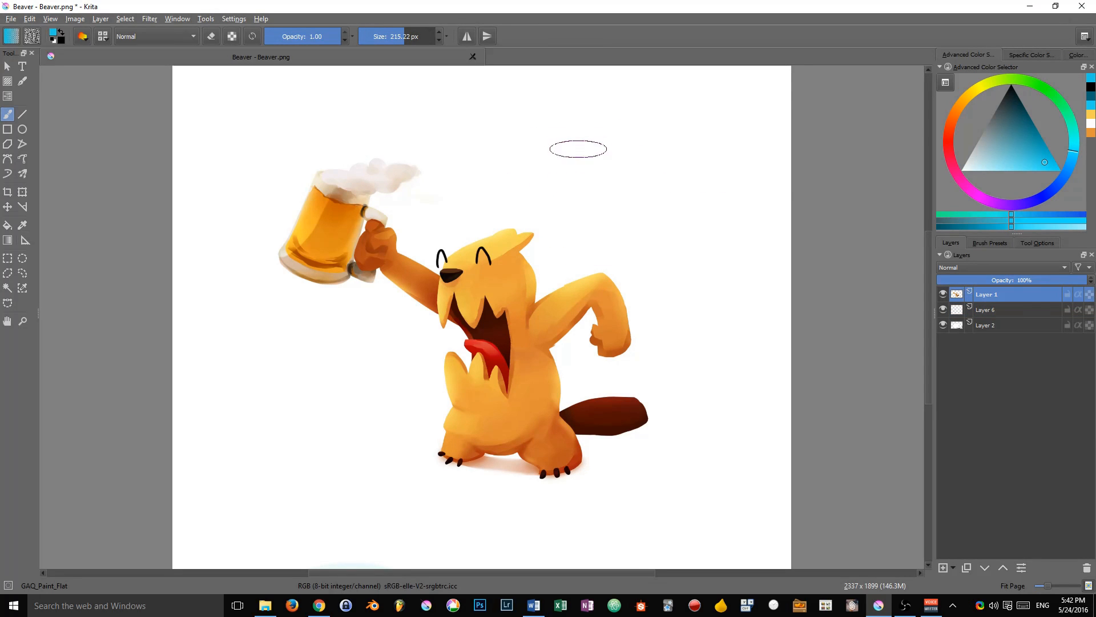
mouse_move(590, 169)
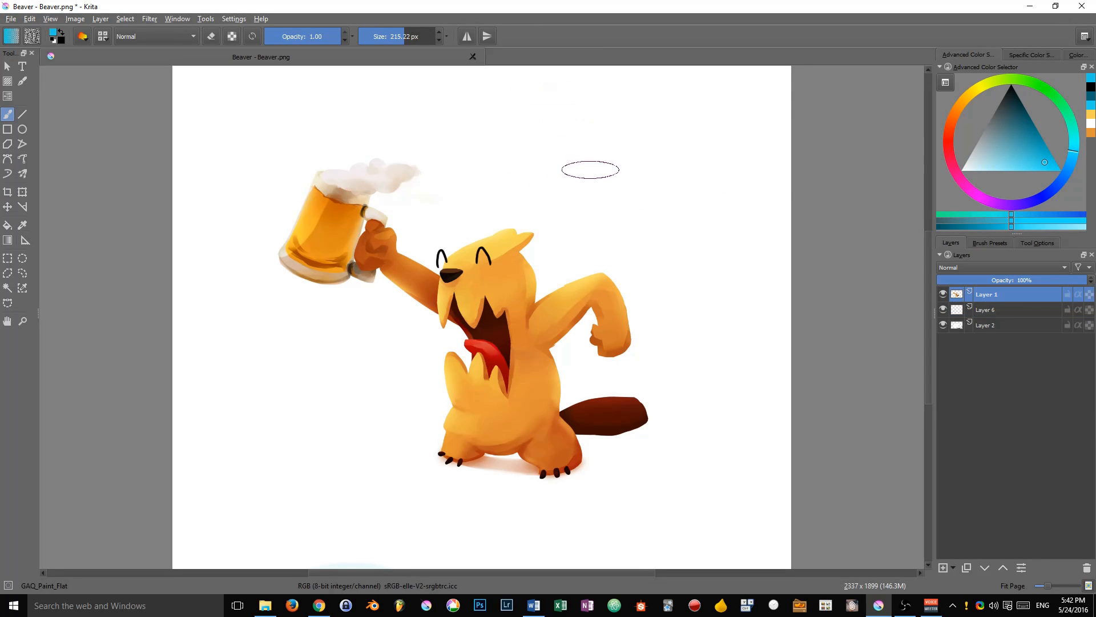
mouse_move(685, 335)
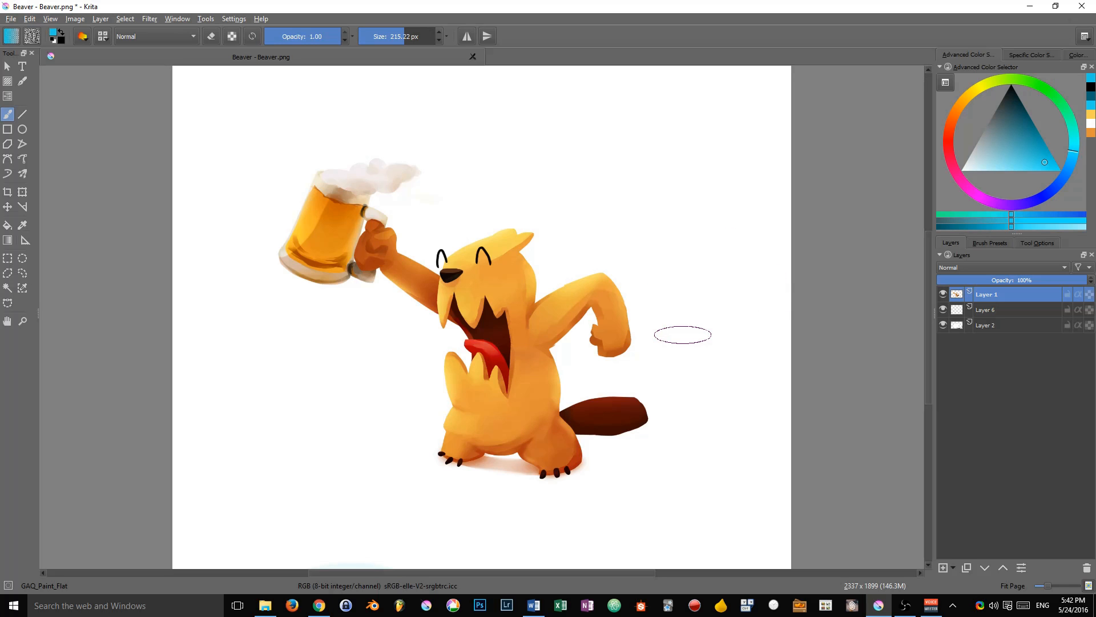
left_click(150, 18)
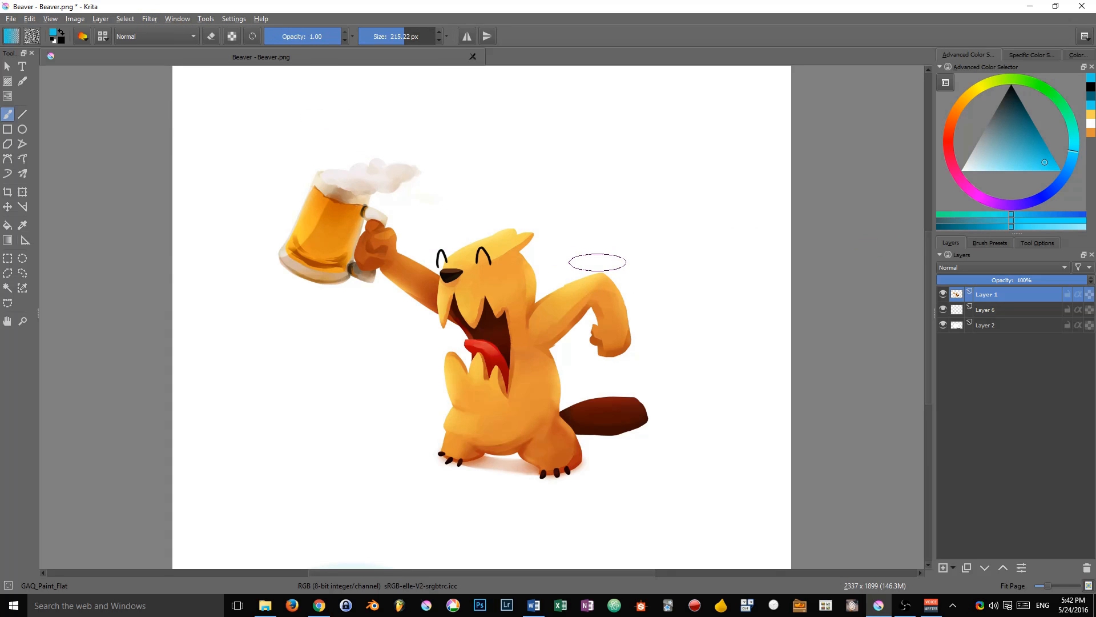
left_click(149, 18)
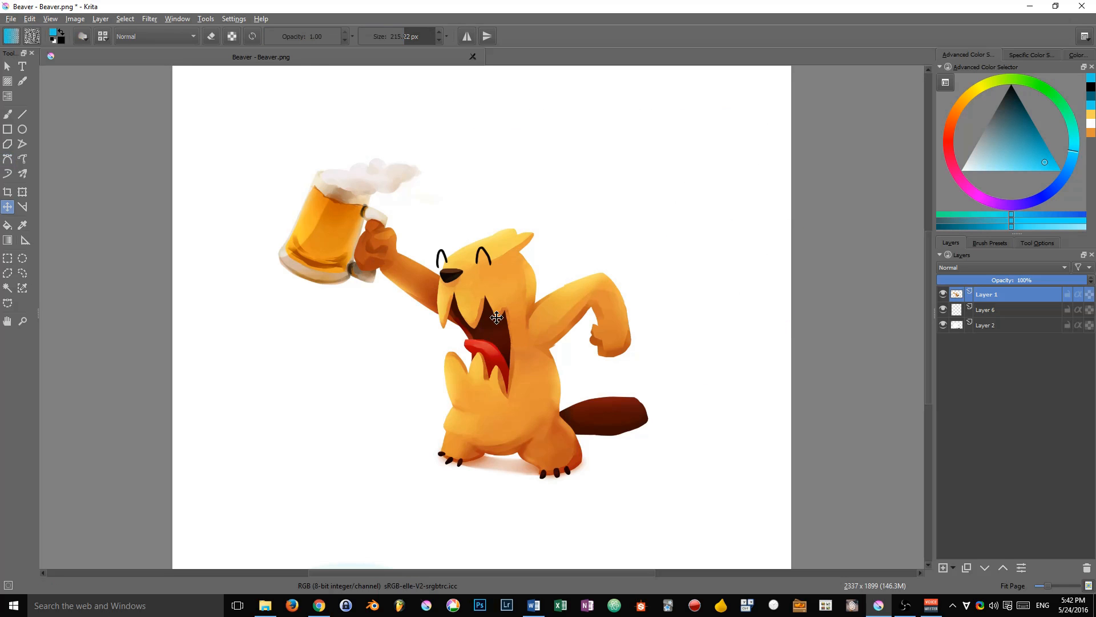
scroll("down", 3)
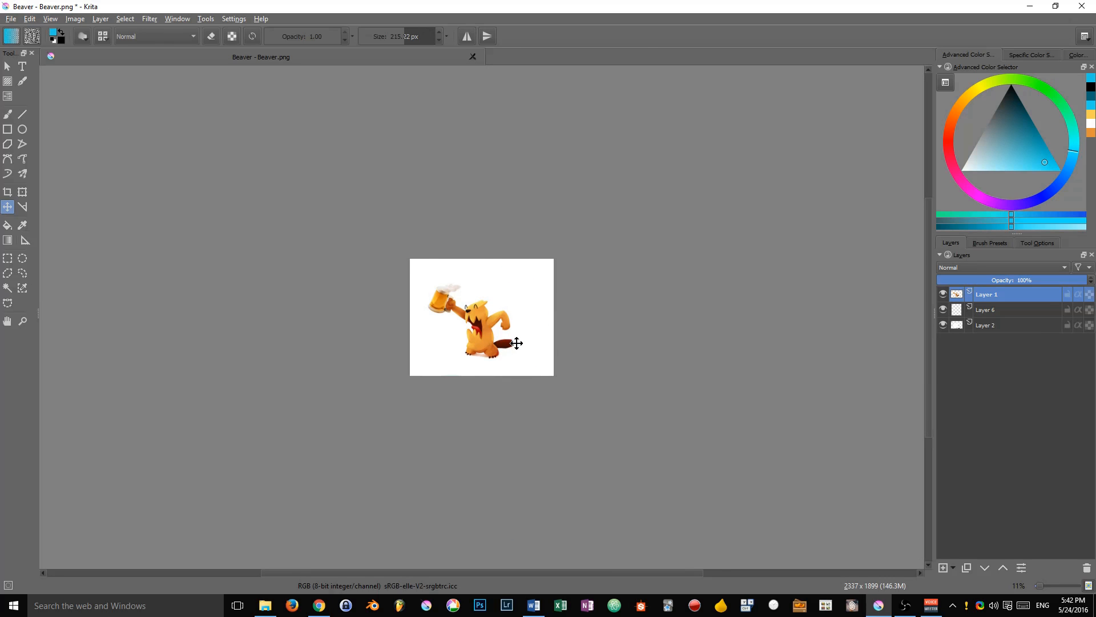
left_click_drag(517, 343, 484, 340)
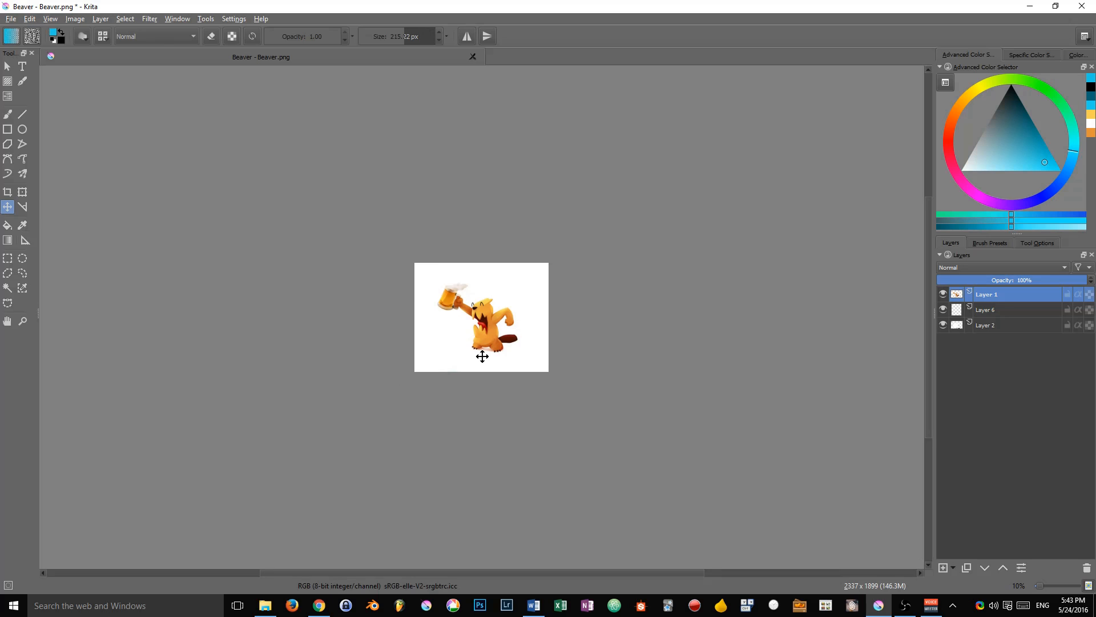
mouse_move(493, 233)
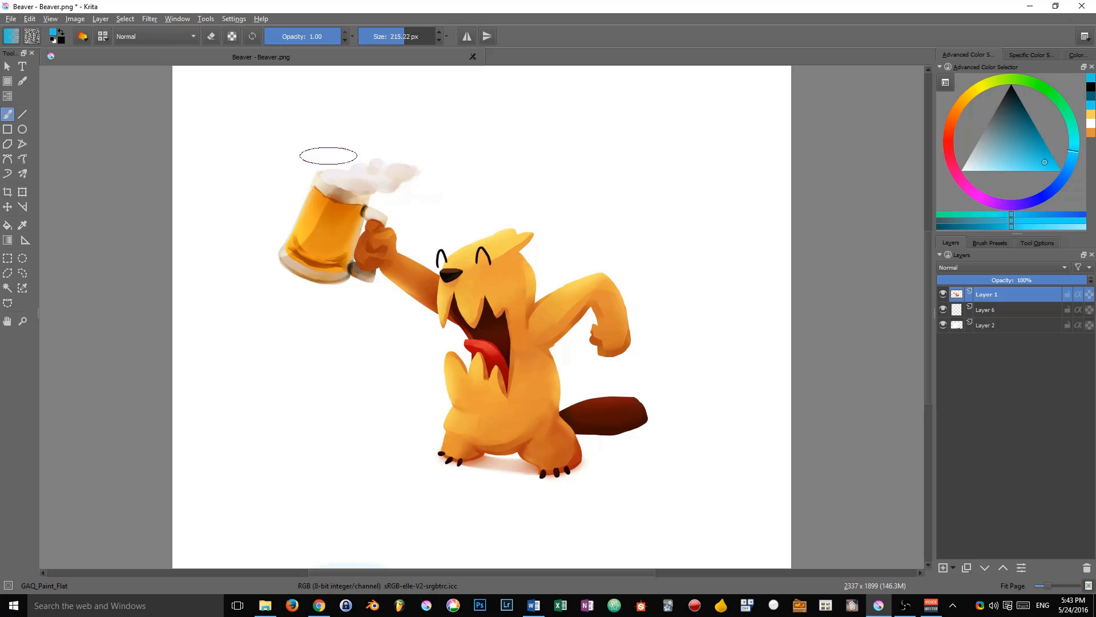
Step: In Configure Krita > Display, set Scaling Mode to High Quality Filtering and confirm with OK
left_click(233, 19)
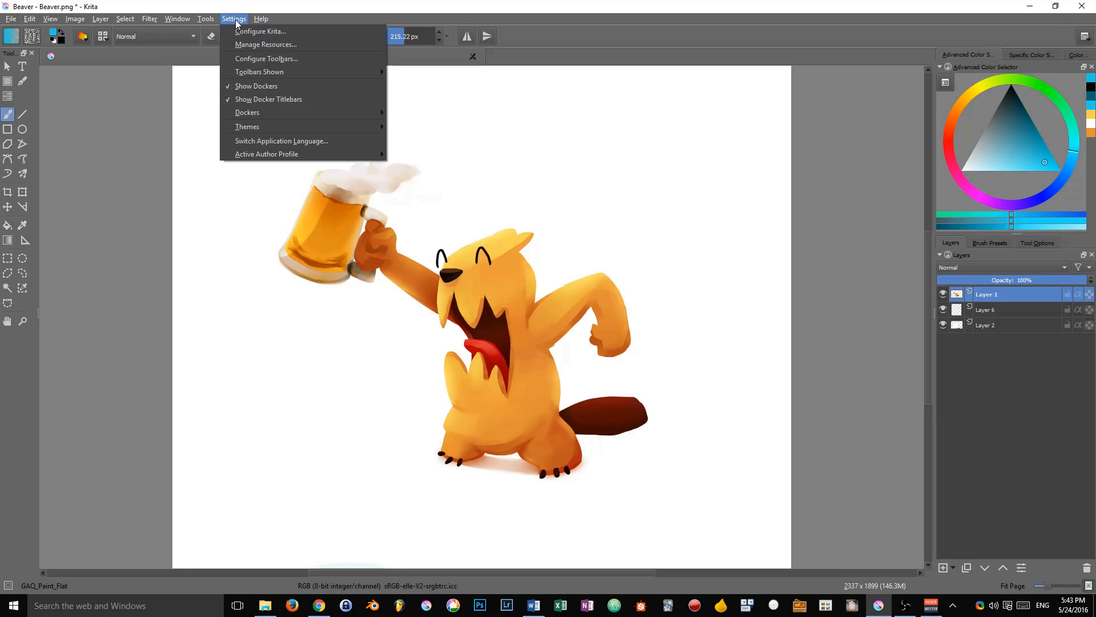
mouse_move(260, 32)
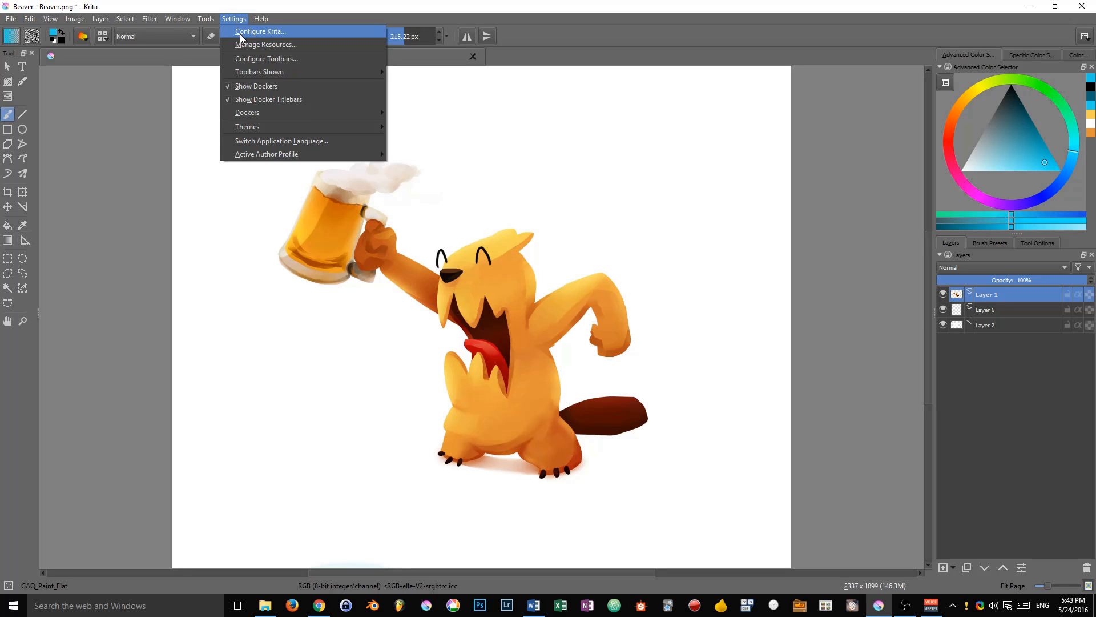
left_click(261, 31)
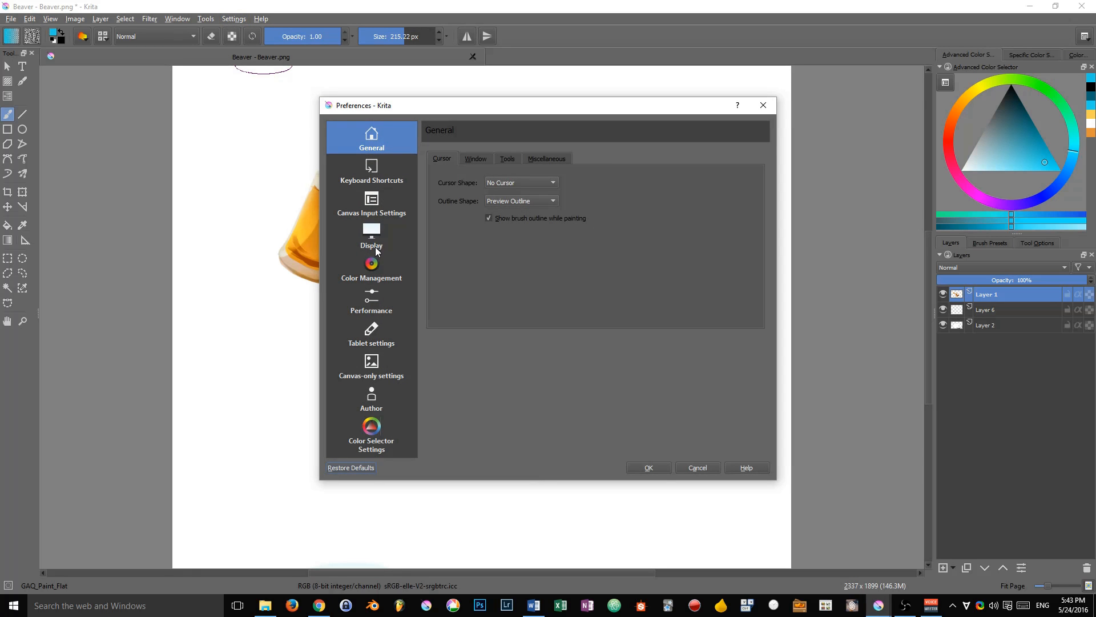
mouse_move(386, 243)
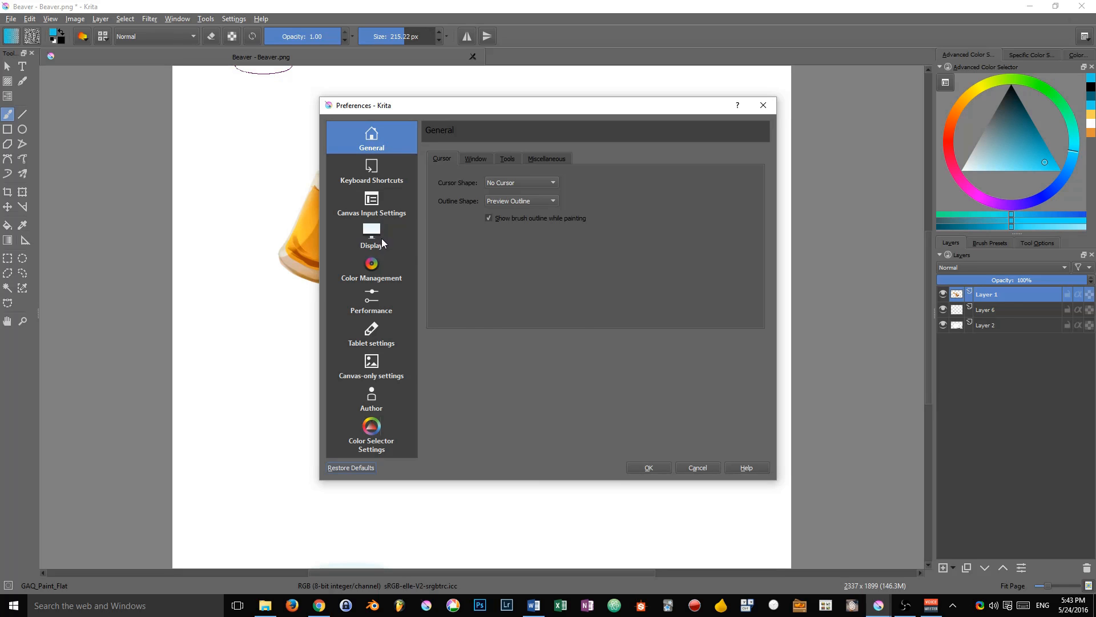
left_click(371, 233)
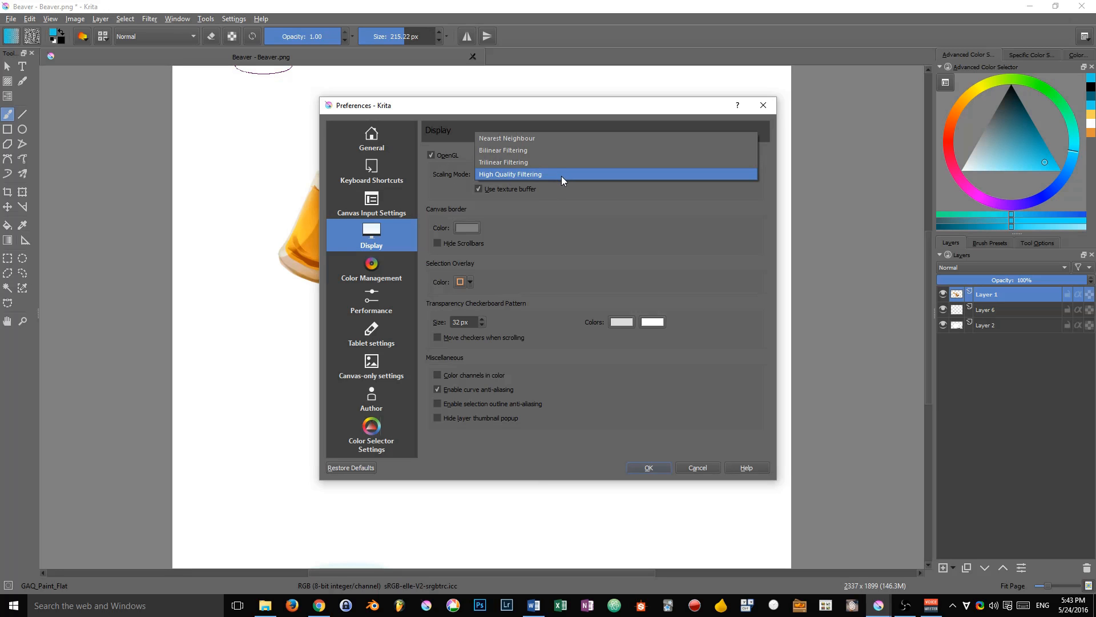
mouse_move(541, 188)
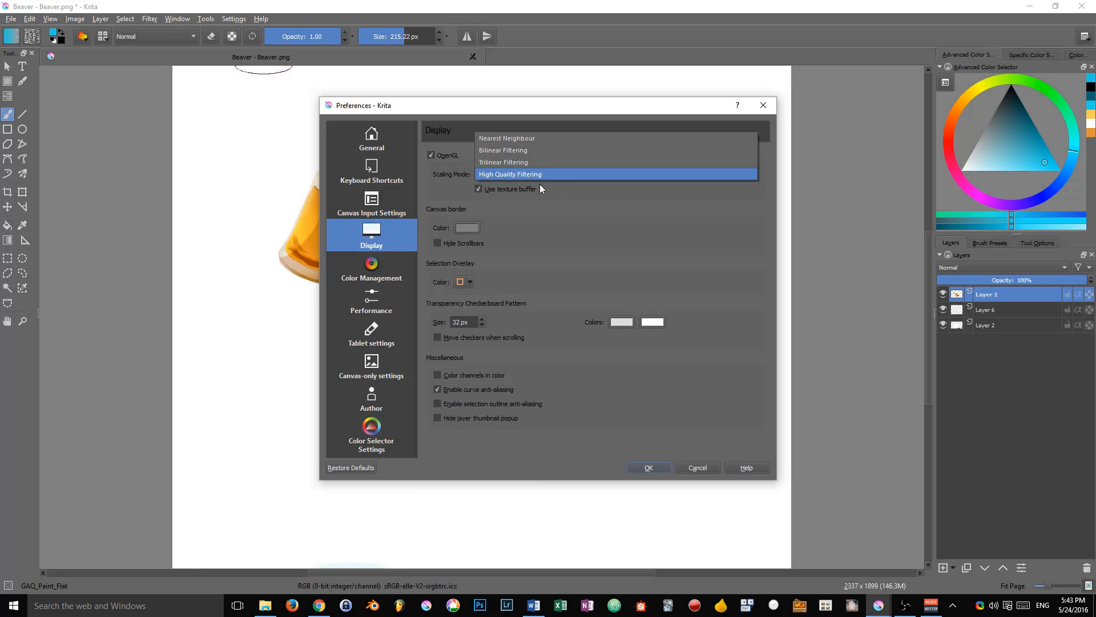
mouse_move(528, 194)
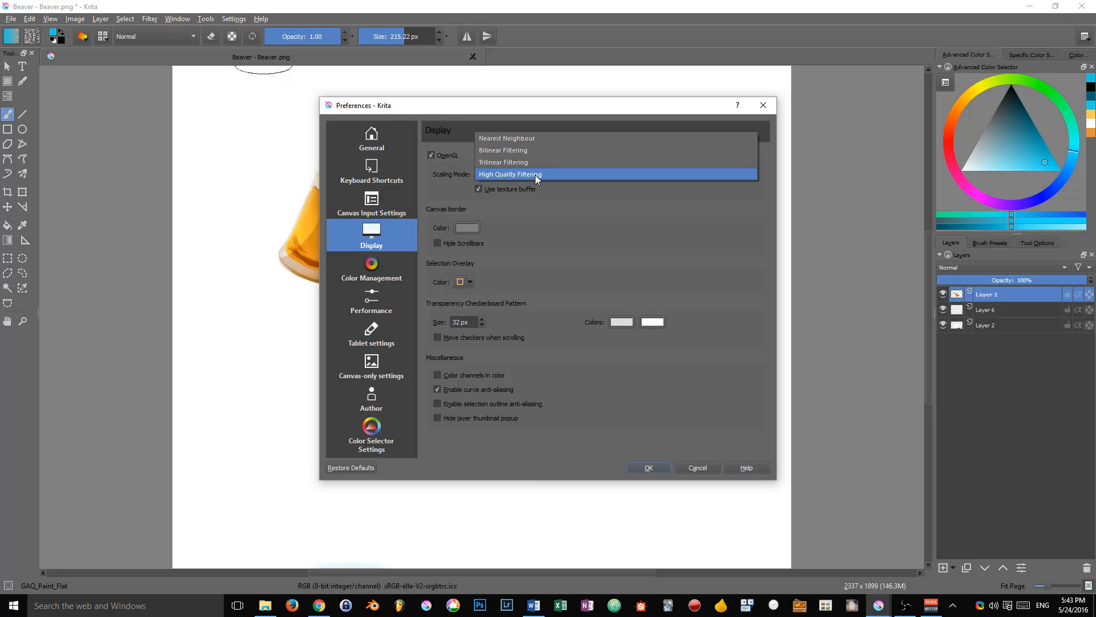
left_click(531, 174)
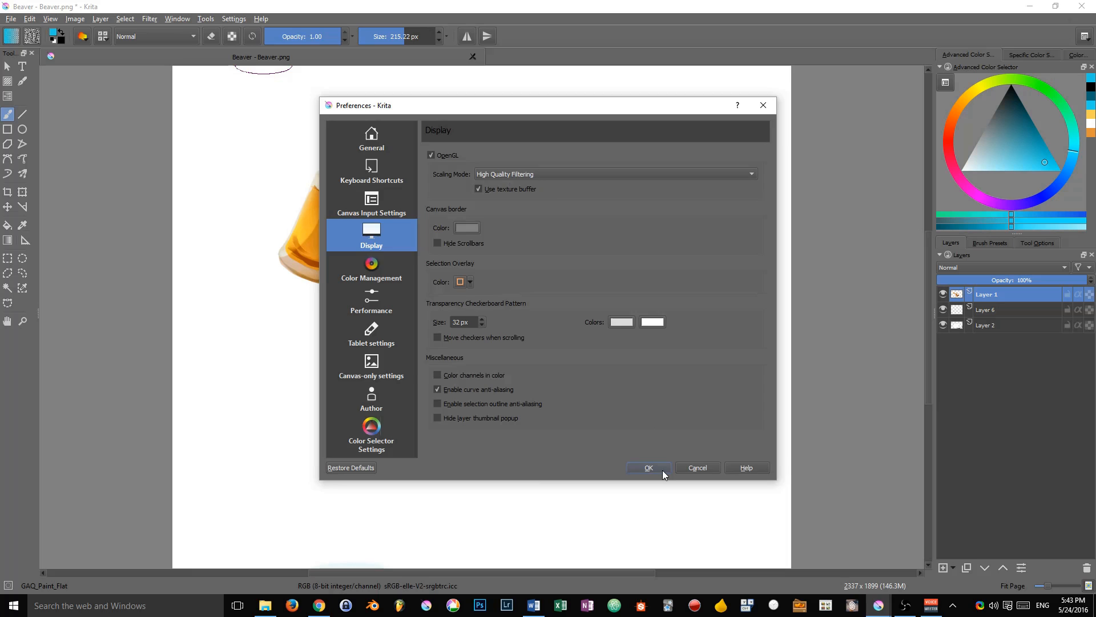
left_click(648, 467)
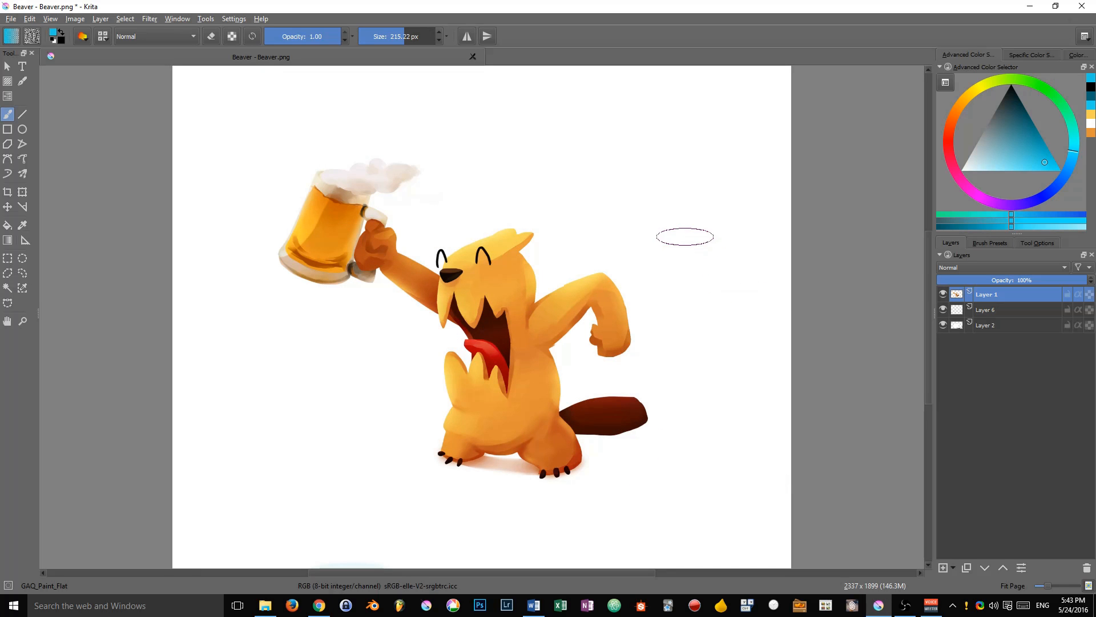
mouse_move(667, 228)
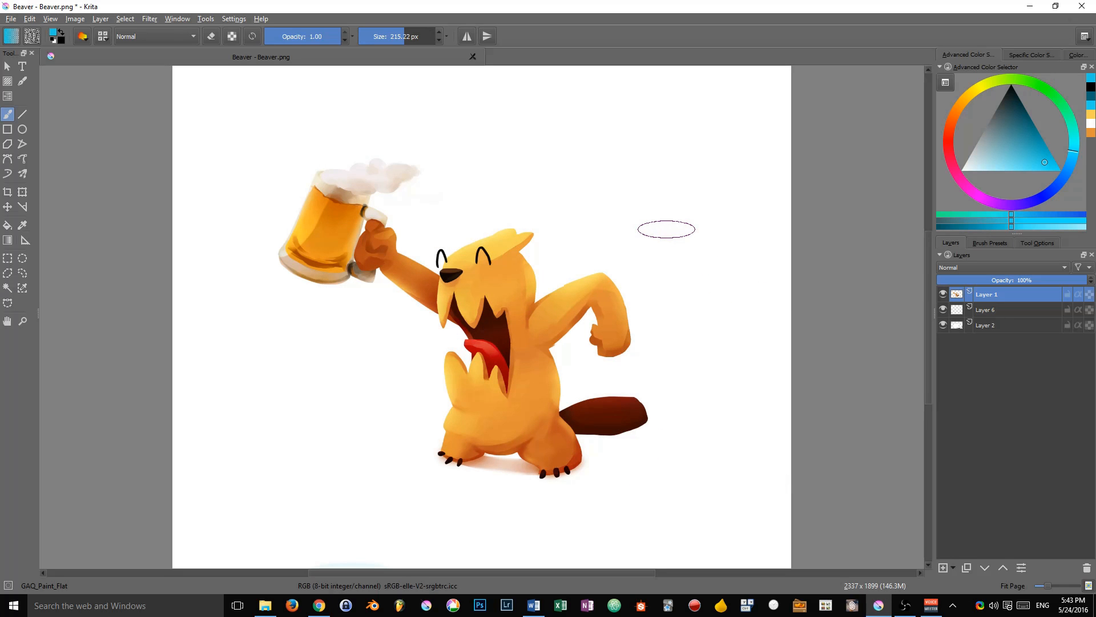